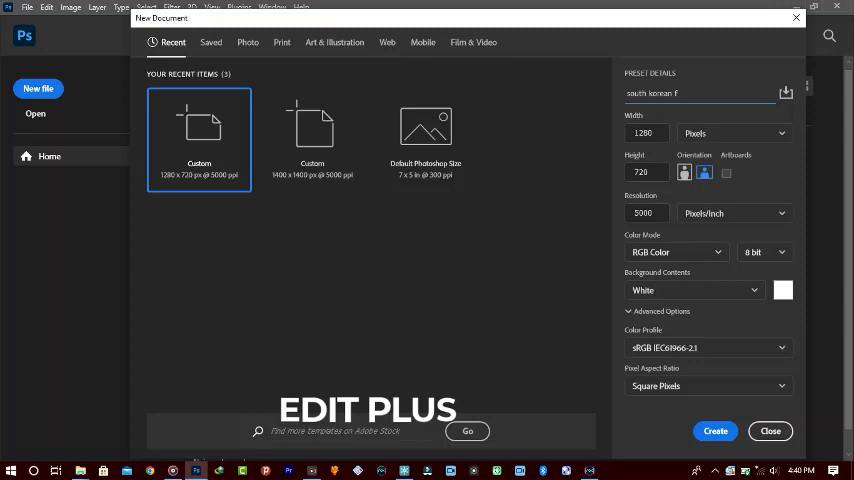
Step: Finish typing the document name 'south korean flag' in the New Document dialog
text(lag)
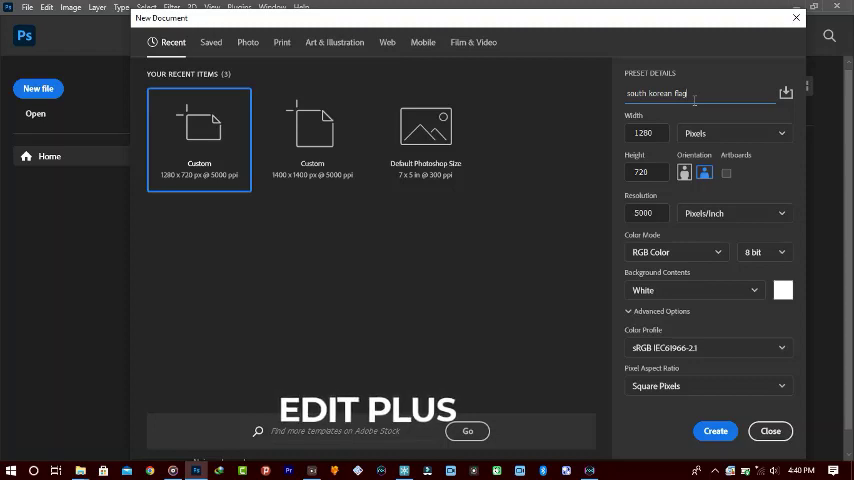
Step: Create the 1280×720 document and cover it with a black (000000) solid color fill layer
click(715, 431)
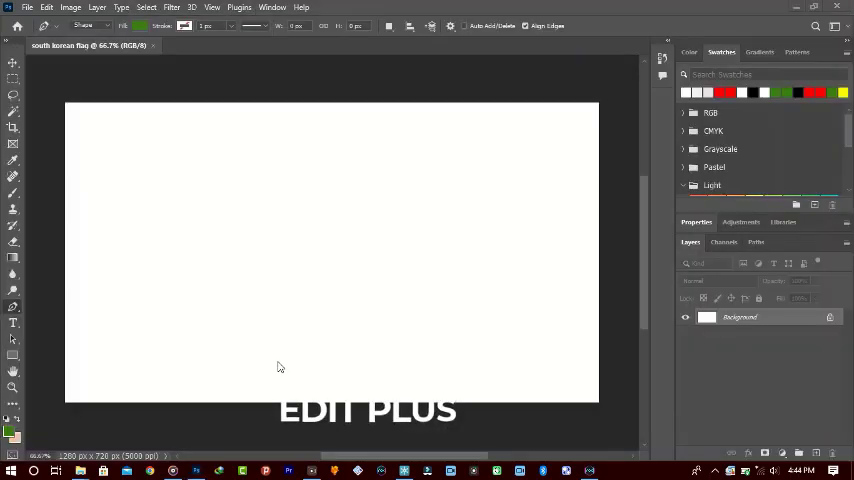
mouse_move(503, 241)
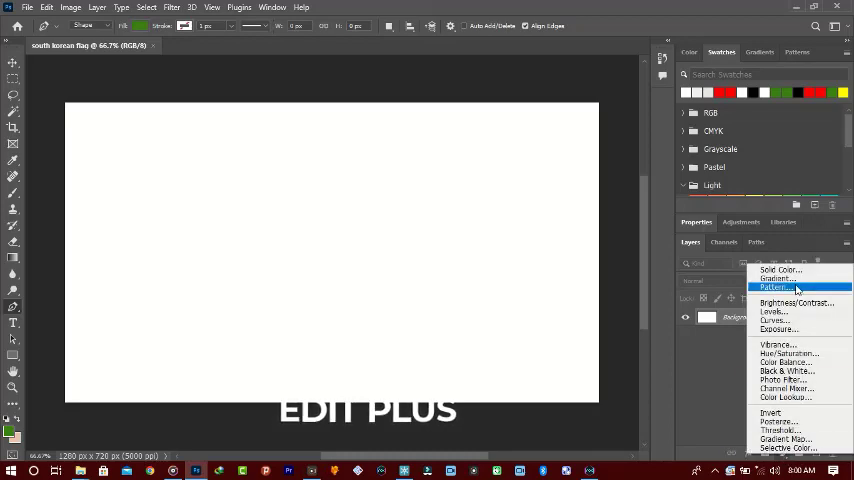
click(778, 269)
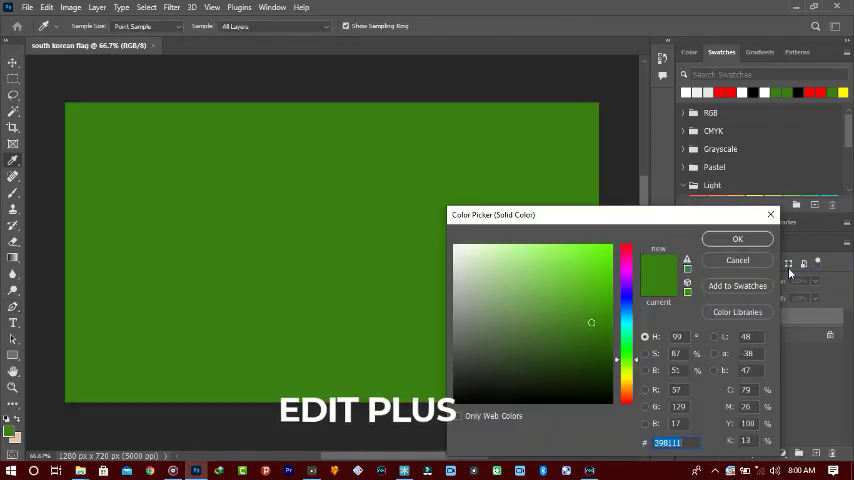
click(602, 280)
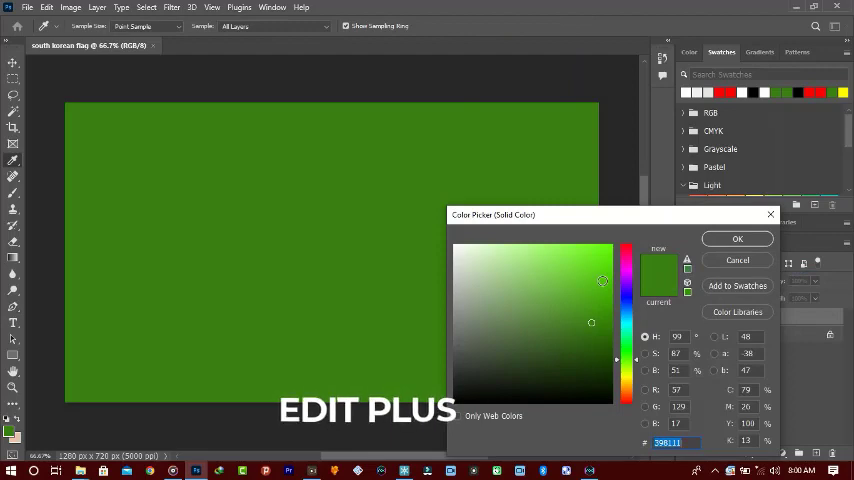
click(457, 403)
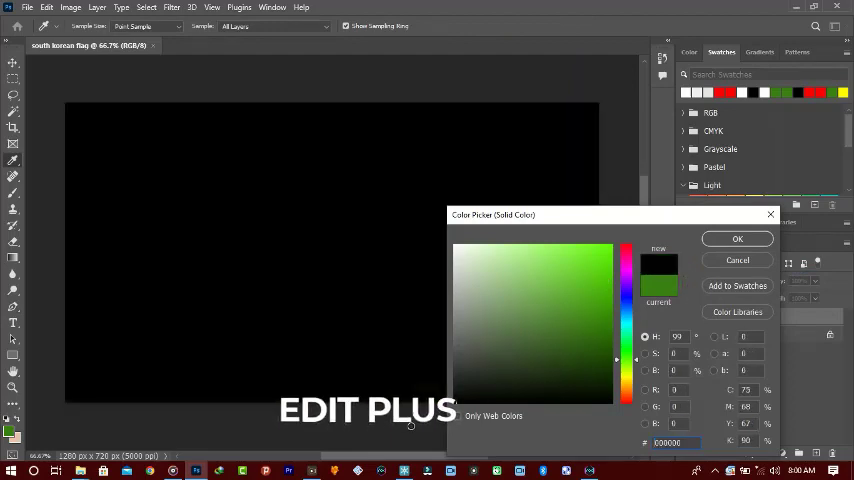
mouse_move(737, 239)
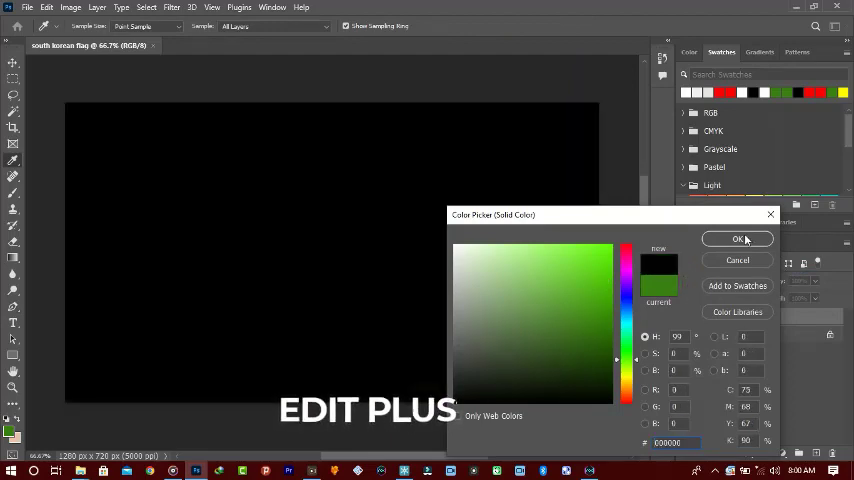
click(738, 239)
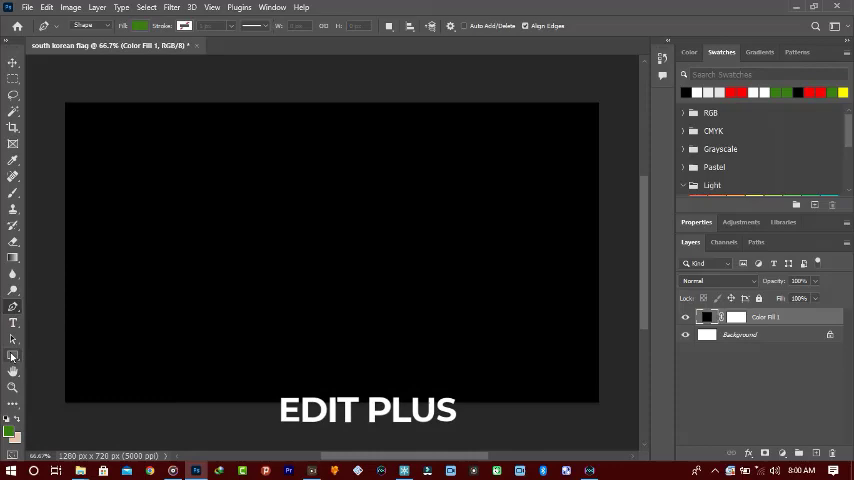
Step: Draw a white-filled rectangle and stretch it over most of the black canvas
click(13, 355)
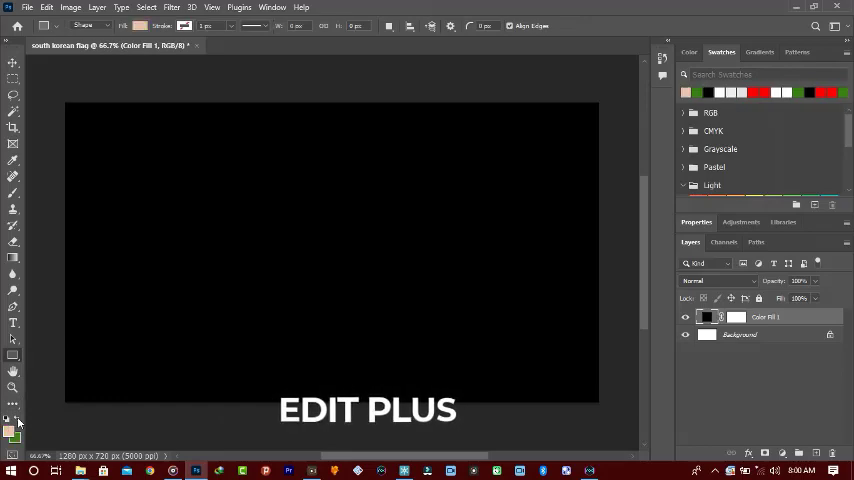
mouse_move(150, 171)
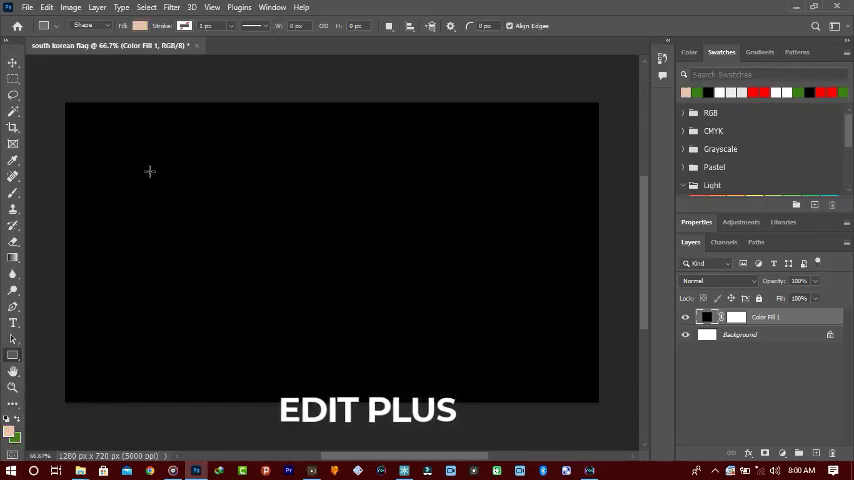
drag(149, 171, 499, 335)
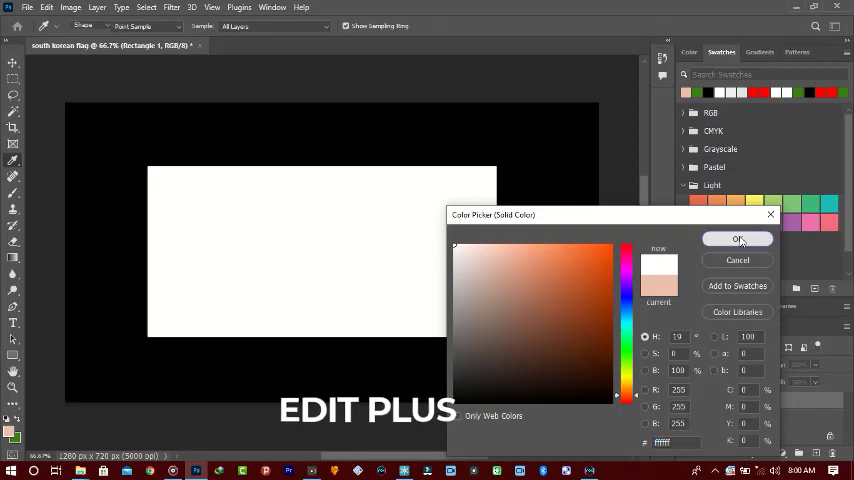
click(737, 239)
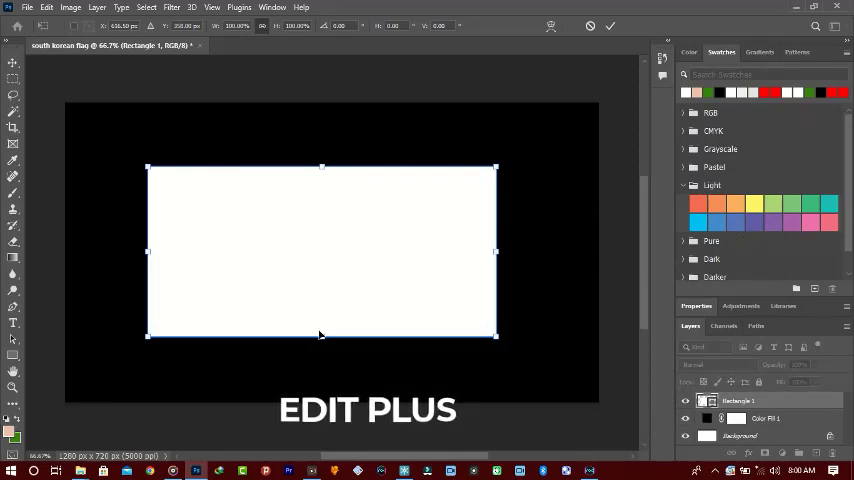
drag(321, 335, 321, 356)
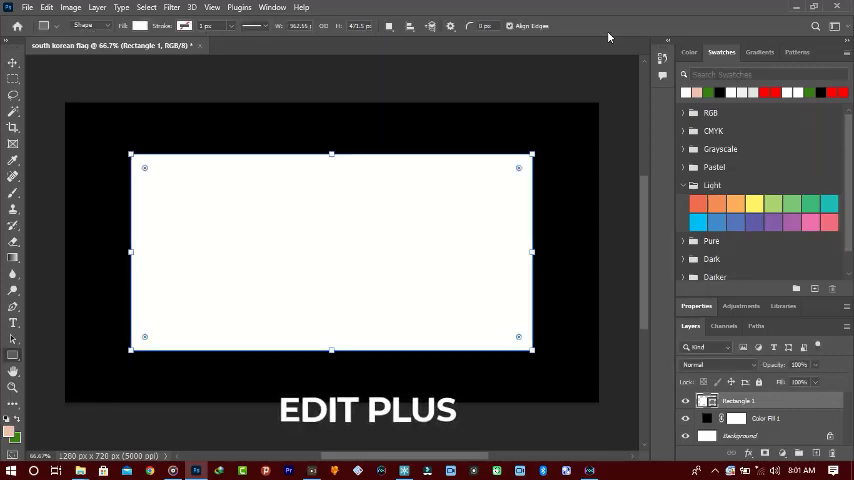
mouse_move(28, 344)
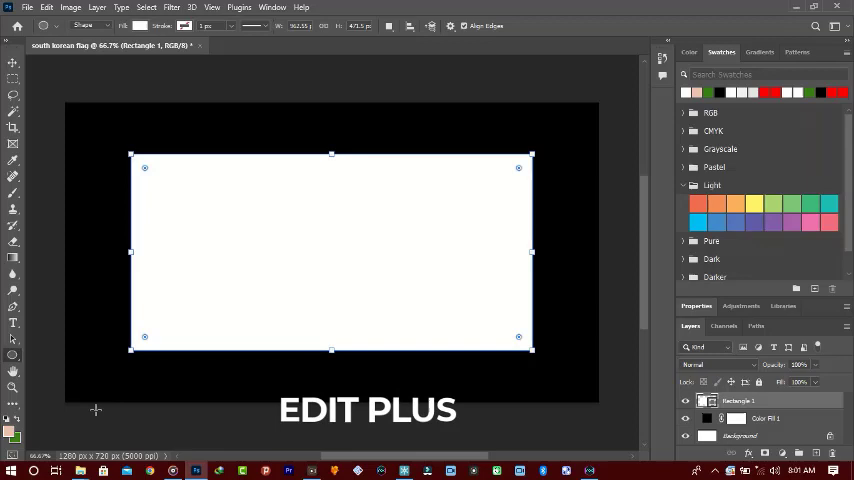
mouse_move(37, 427)
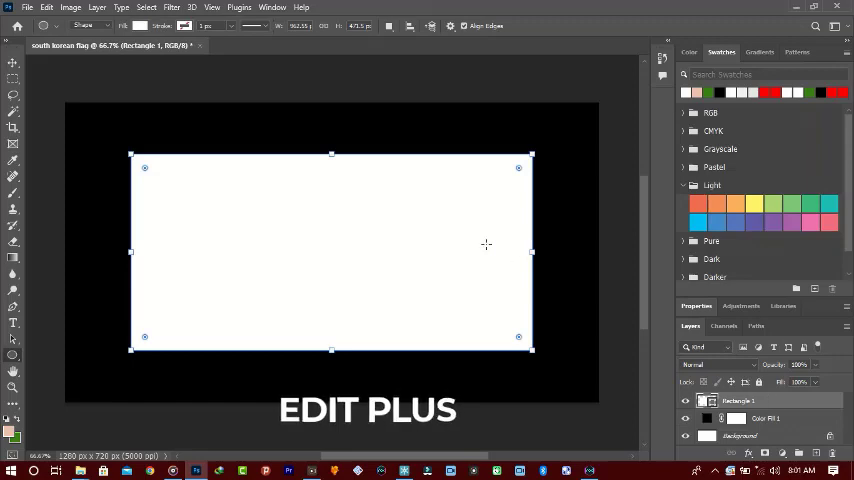
Step: Draw a circle at the flag's centre and fill it red (ff0000)
drag(262, 178, 297, 238)
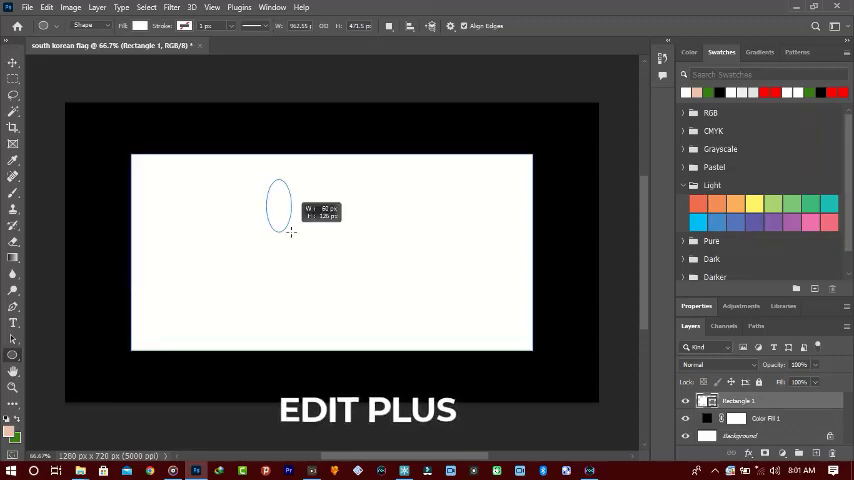
drag(290, 230, 390, 313)
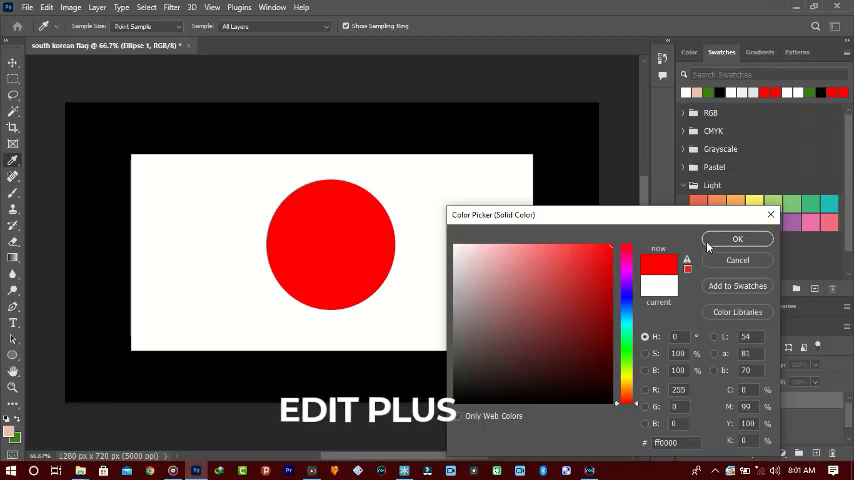
click(737, 238)
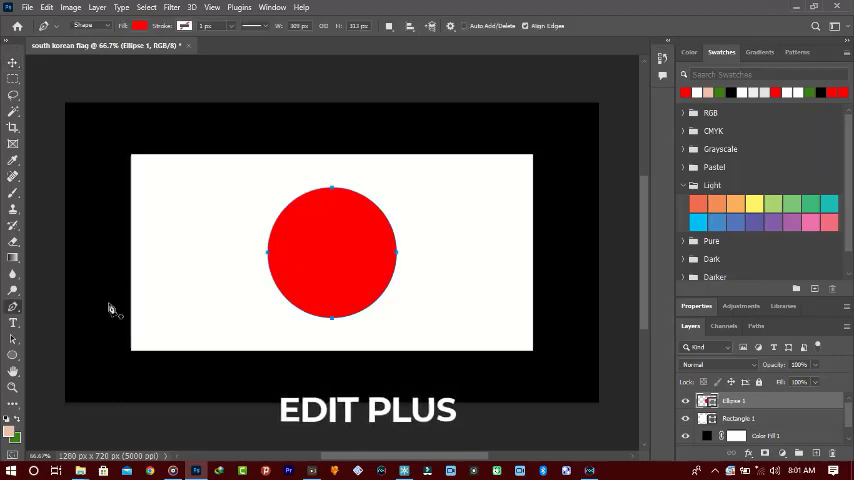
mouse_move(256, 203)
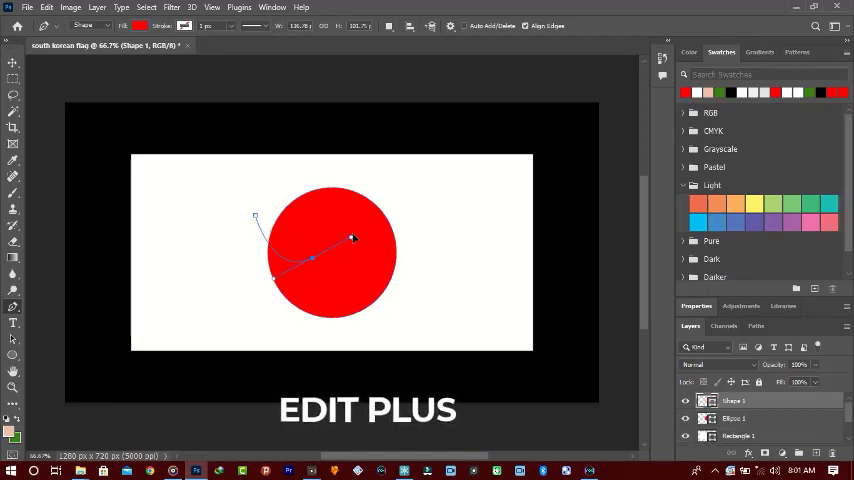
Step: Pen-draw the wavy S-curve splitting the circle into red top and blue bottom
drag(353, 238, 375, 237)
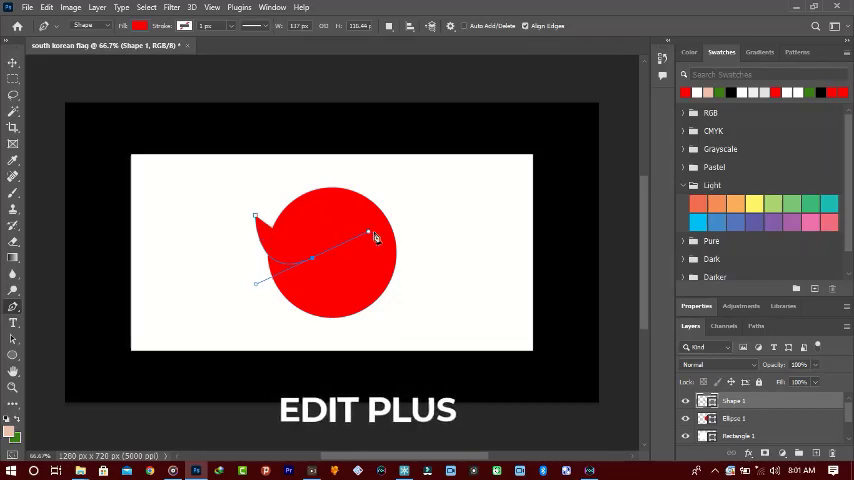
drag(372, 236, 395, 270)
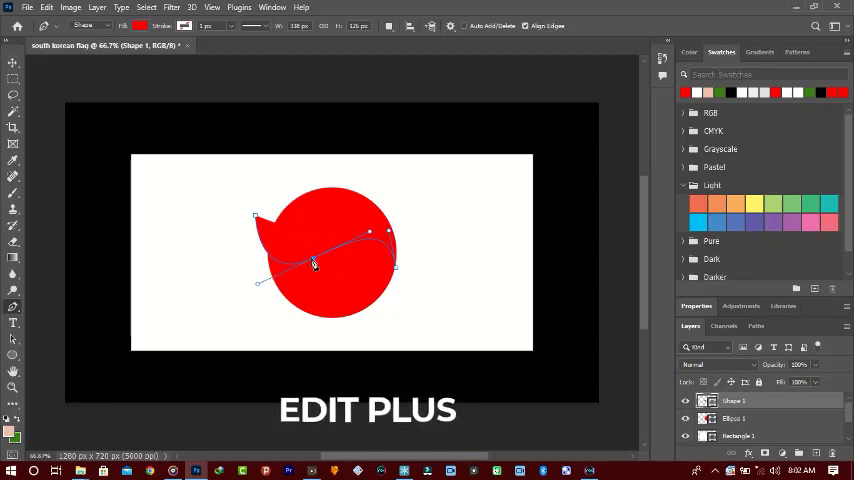
drag(378, 230, 405, 315)
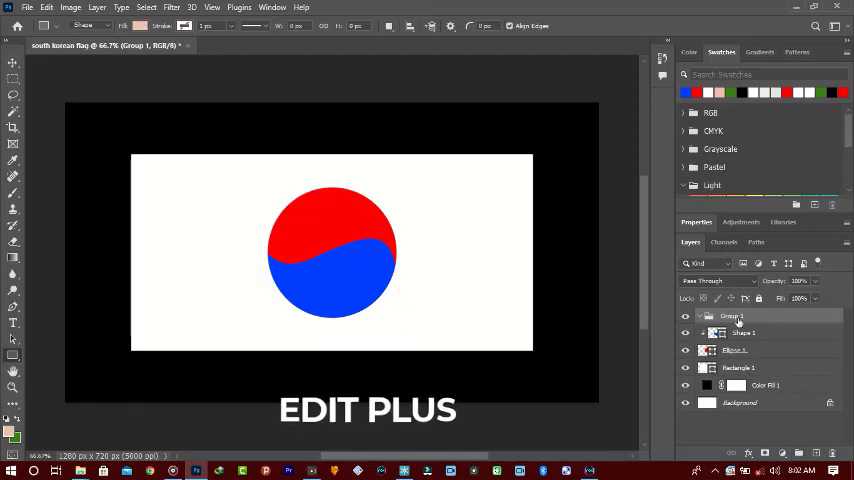
Step: Rename Group 1 in the Layers panel to 'lines'
double_click(731, 316)
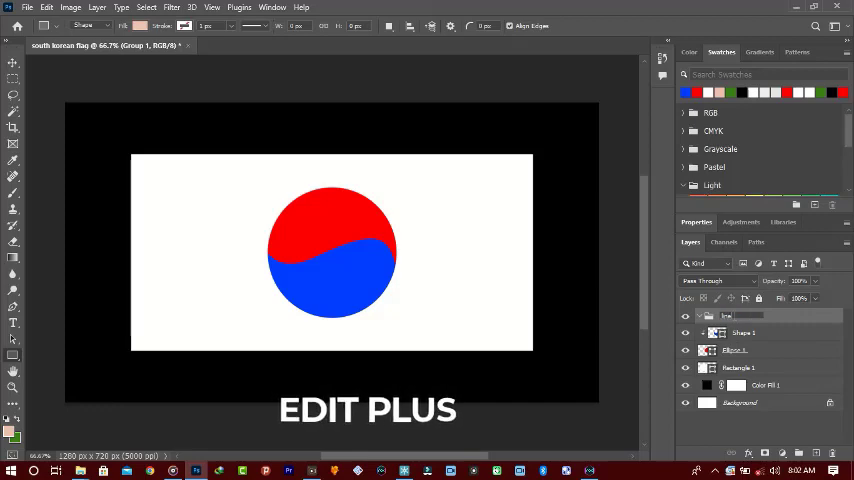
click(726, 316)
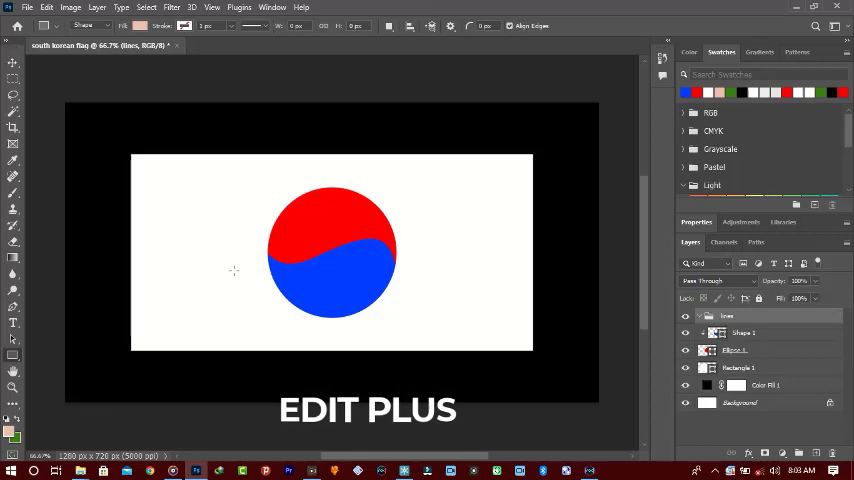
mouse_move(125, 291)
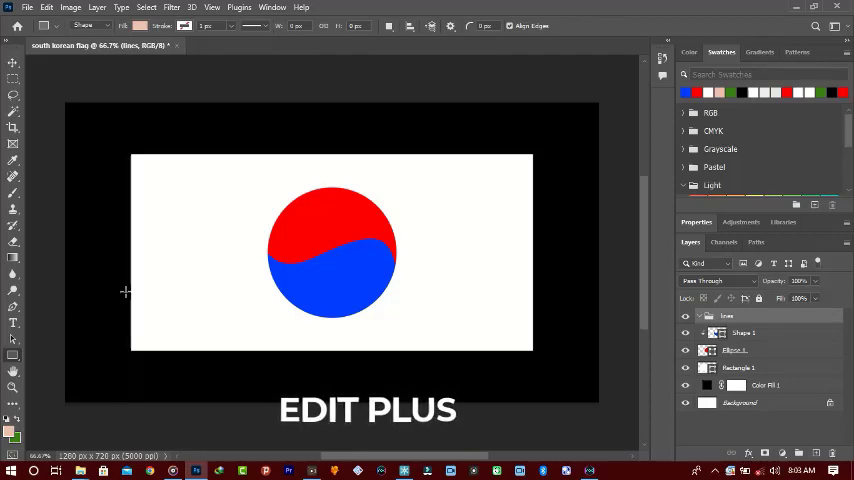
mouse_move(149, 173)
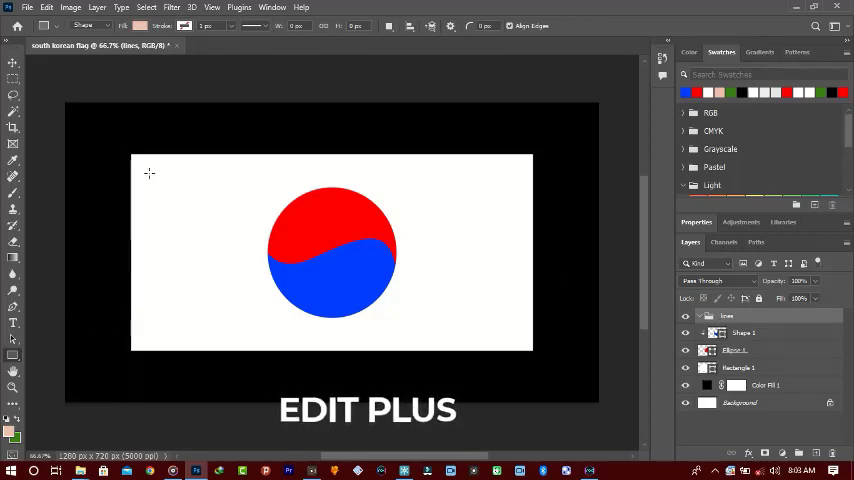
mouse_move(155, 178)
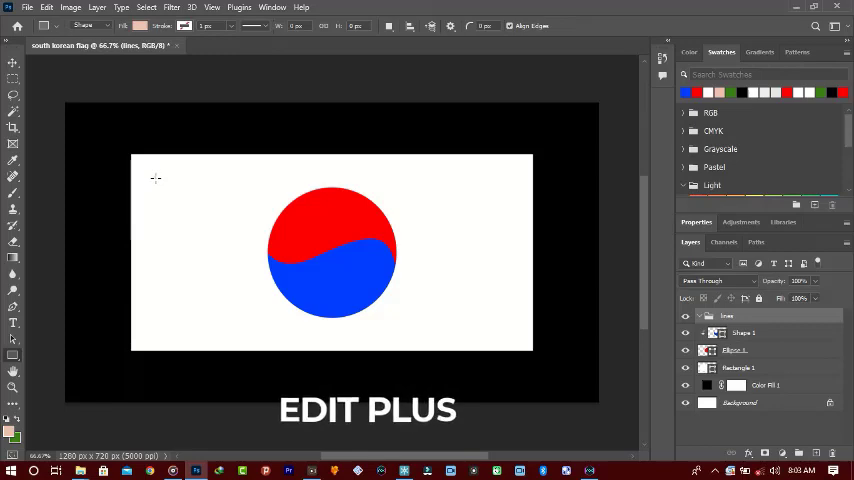
Step: Draw a thin bar at the flag's upper left and set its fill to black
drag(159, 178, 159, 210)
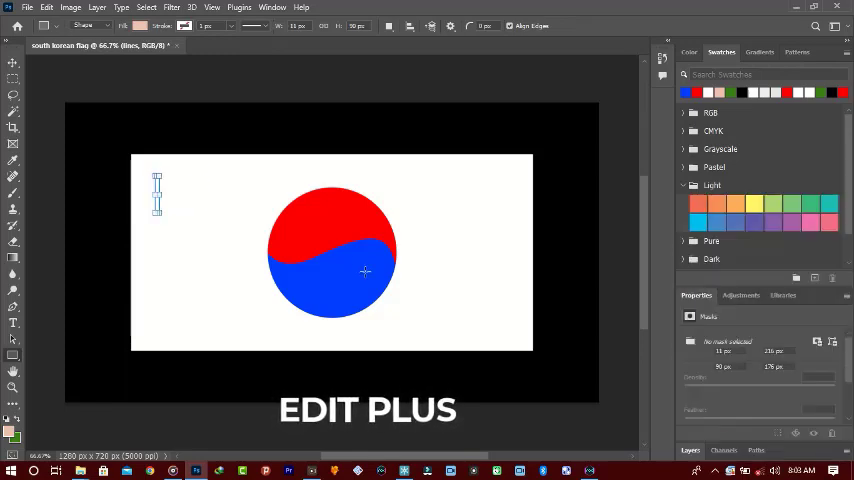
click(690, 325)
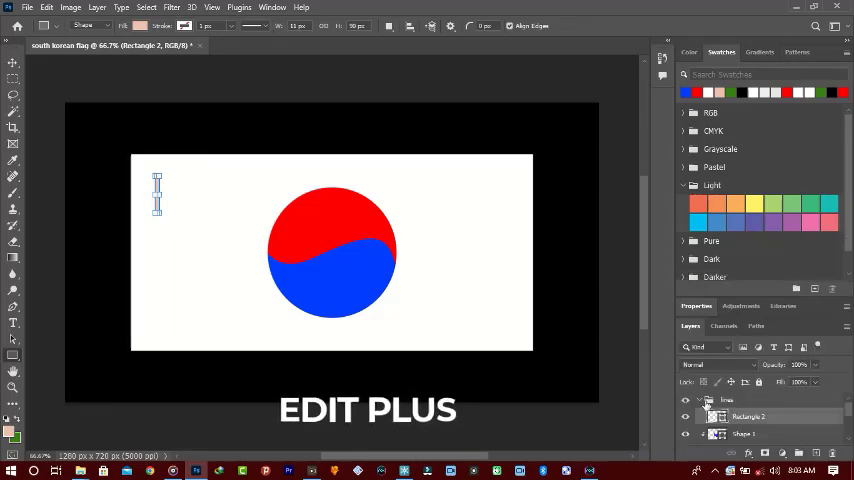
click(748, 416)
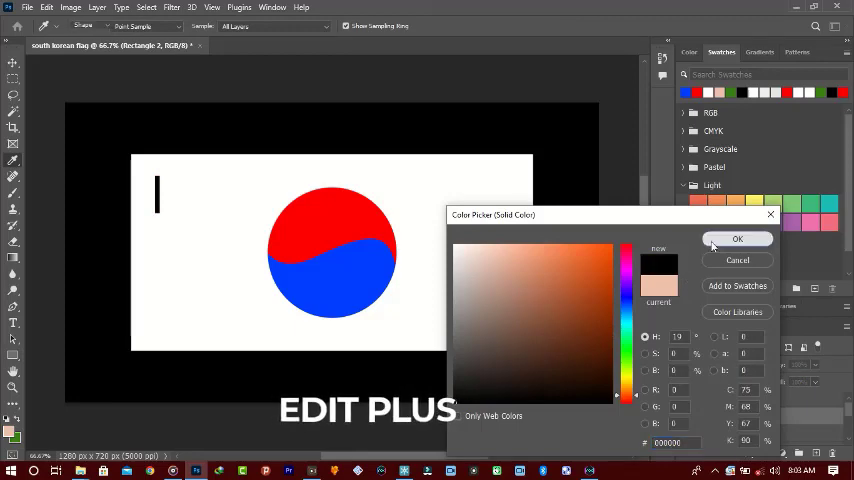
click(737, 239)
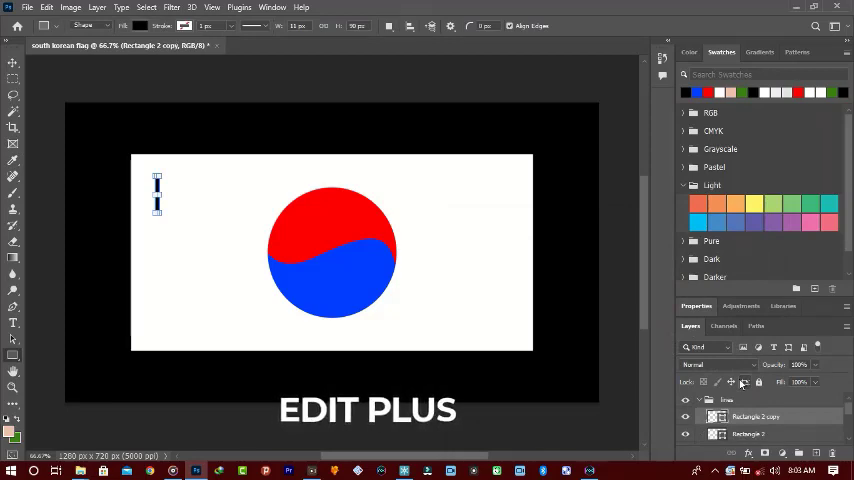
click(13, 60)
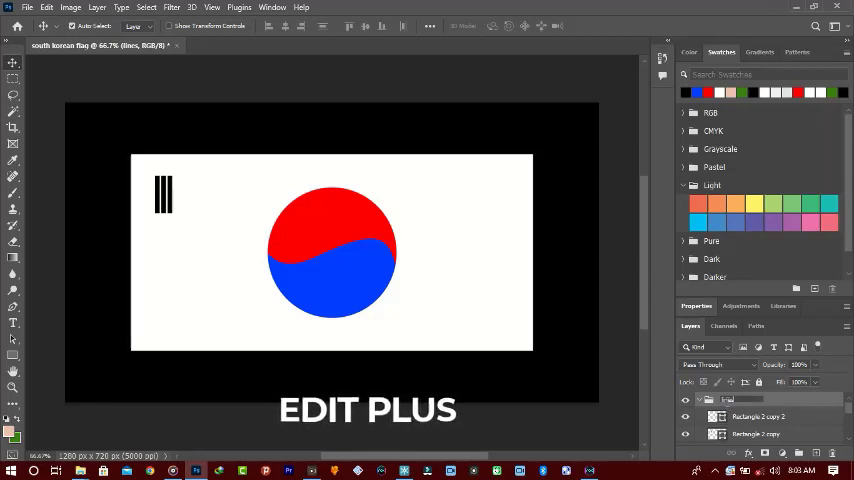
Step: Scale up the solid trigram with Free Transform and commit the enlargement
click(730, 399)
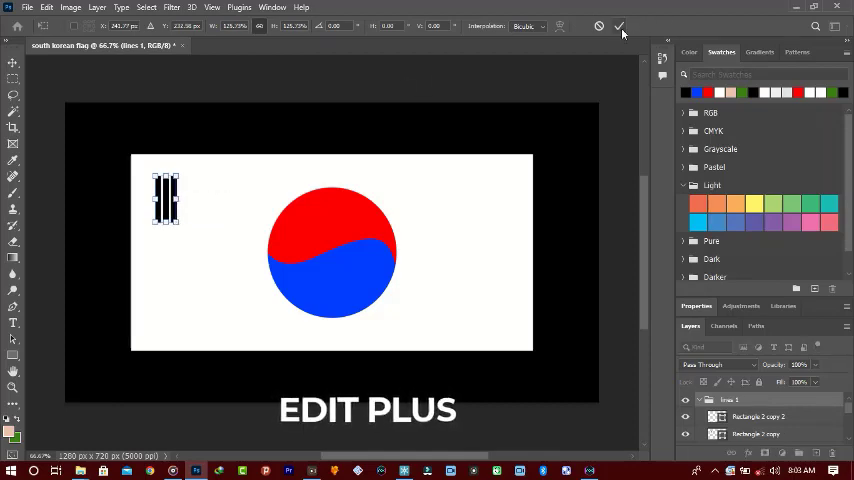
click(619, 25)
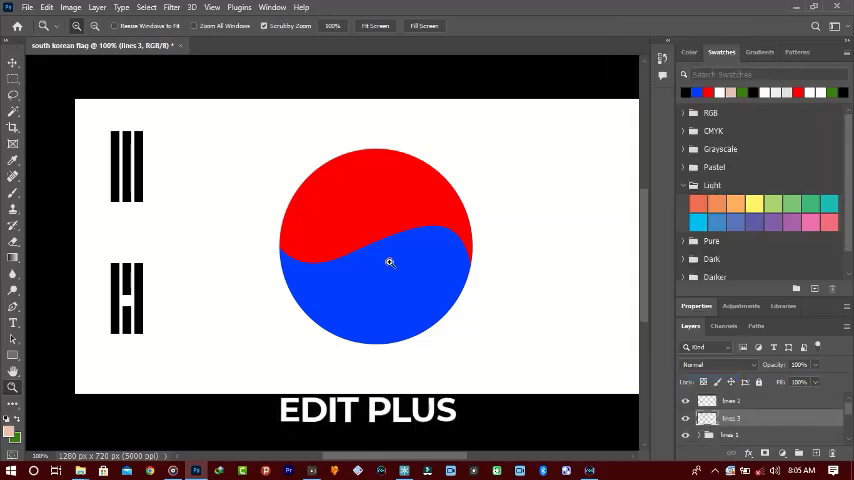
Step: Drag a trigram copy right of the circle, then merge the bar group into one layer
click(13, 76)
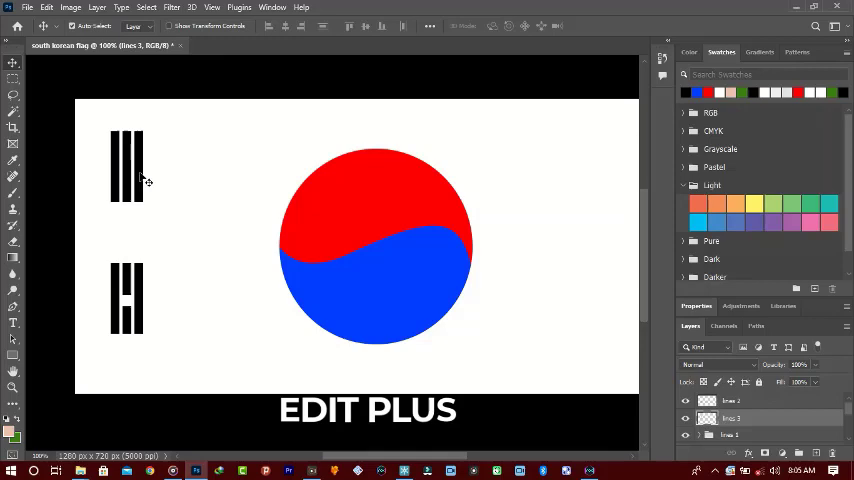
drag(126, 165, 320, 245)
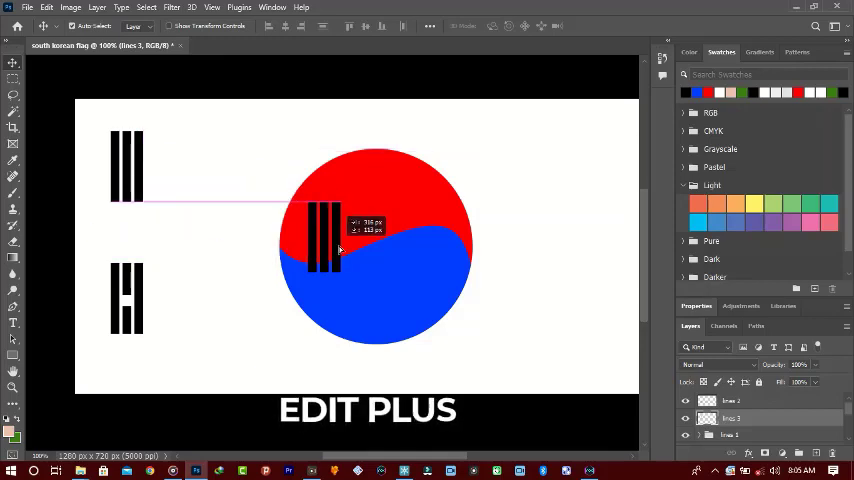
drag(325, 245, 575, 255)
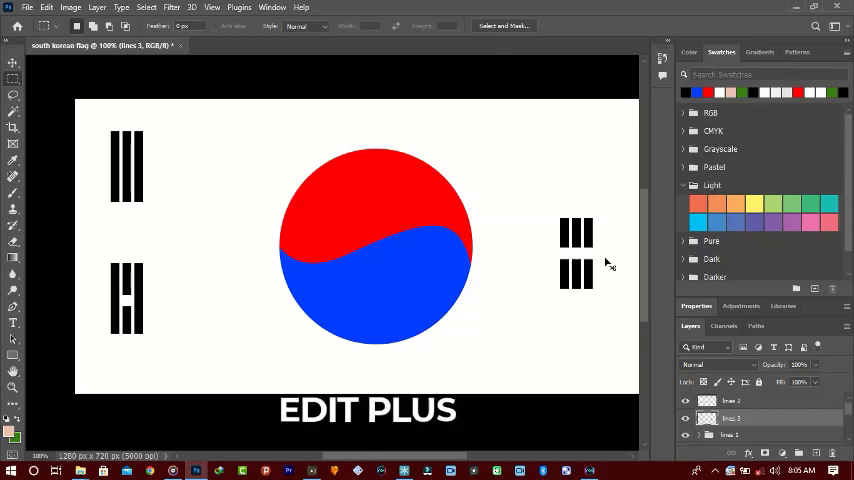
click(730, 434)
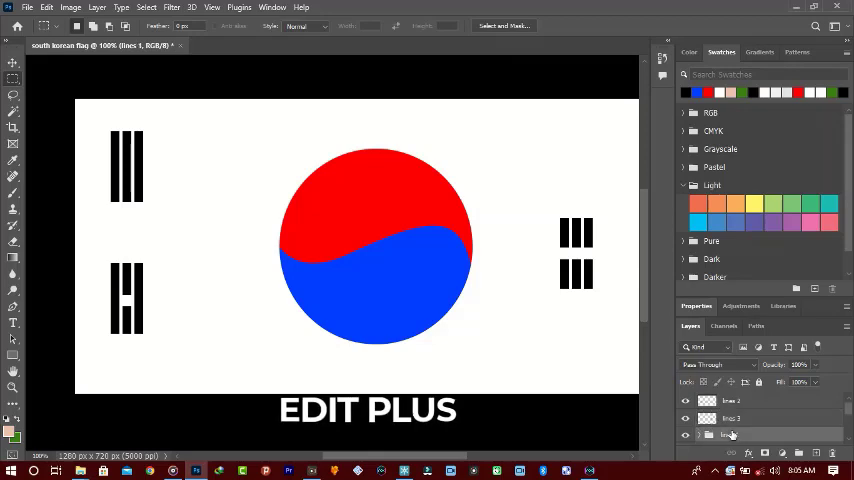
right_click(730, 434)
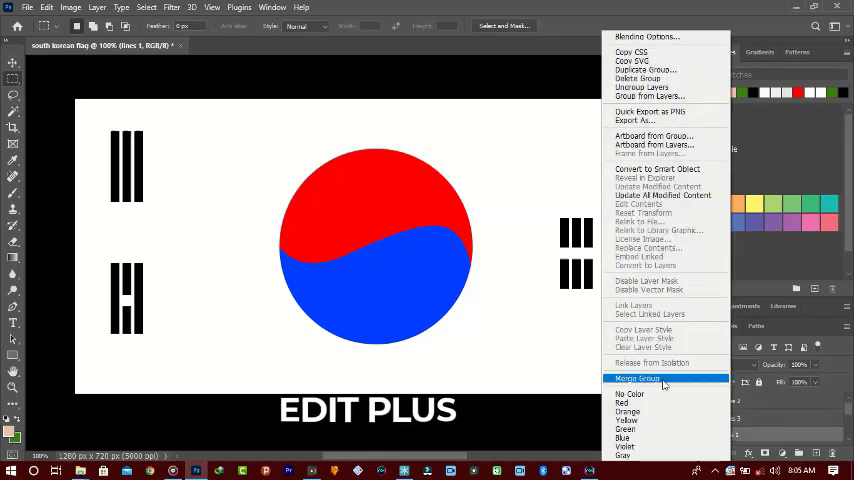
click(637, 378)
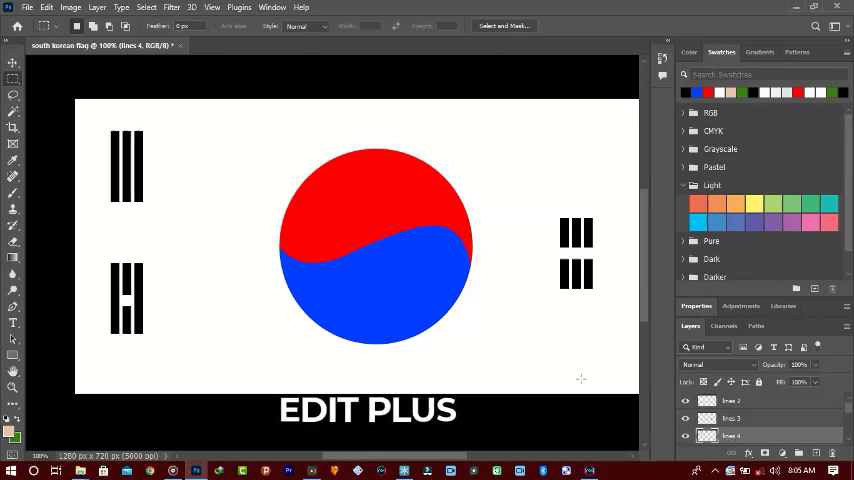
Step: Pick a toolbar tool to begin the fourth trigram beside the circle
click(13, 50)
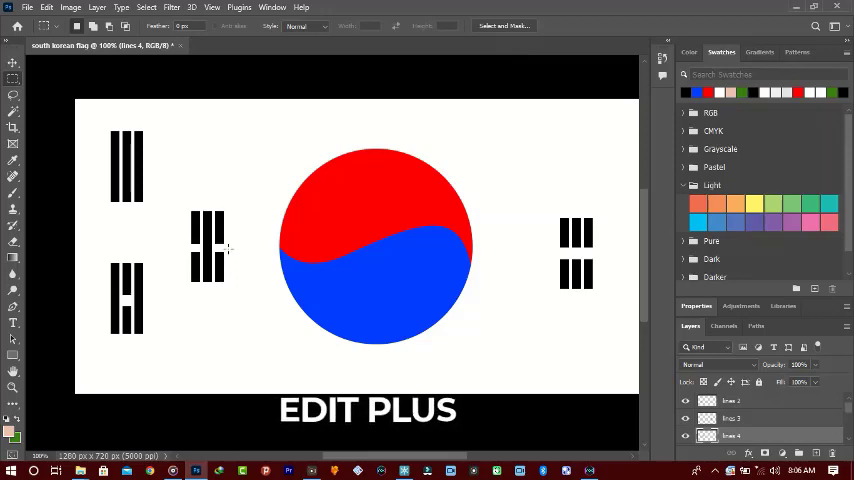
mouse_move(261, 250)
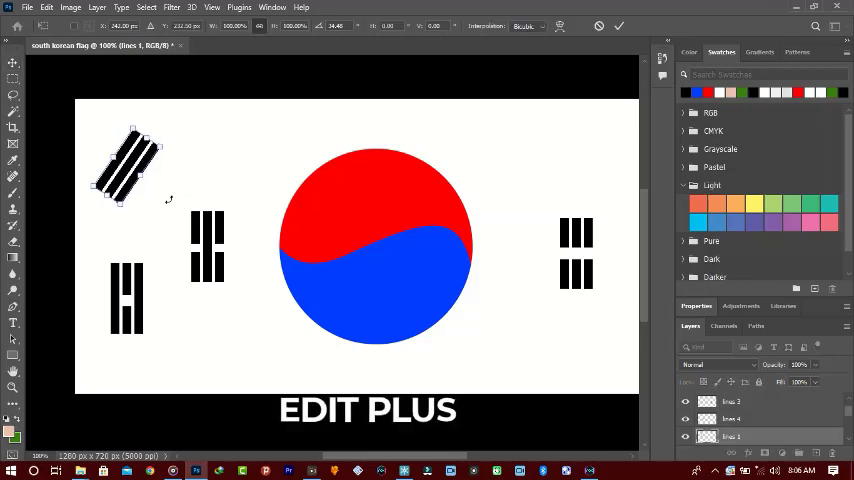
Step: Place the solid trigram upper-left of the circle and tilt the broken-middle trigram oppositely
drag(125, 165, 180, 160)
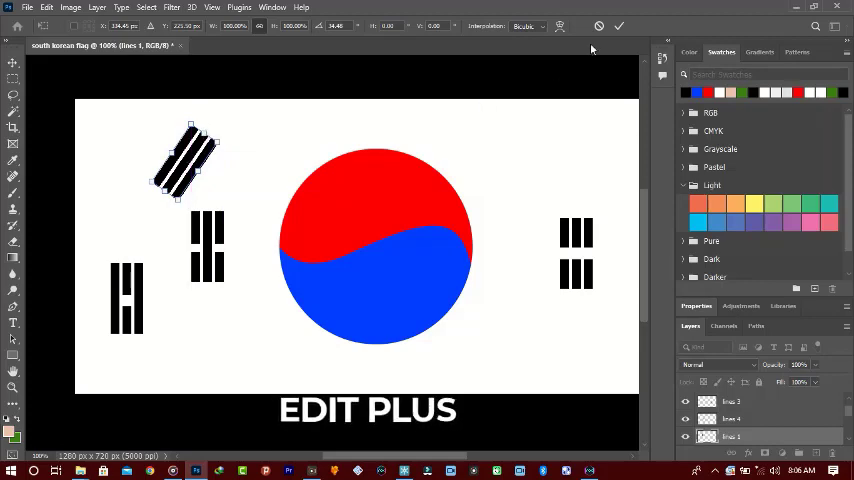
click(619, 25)
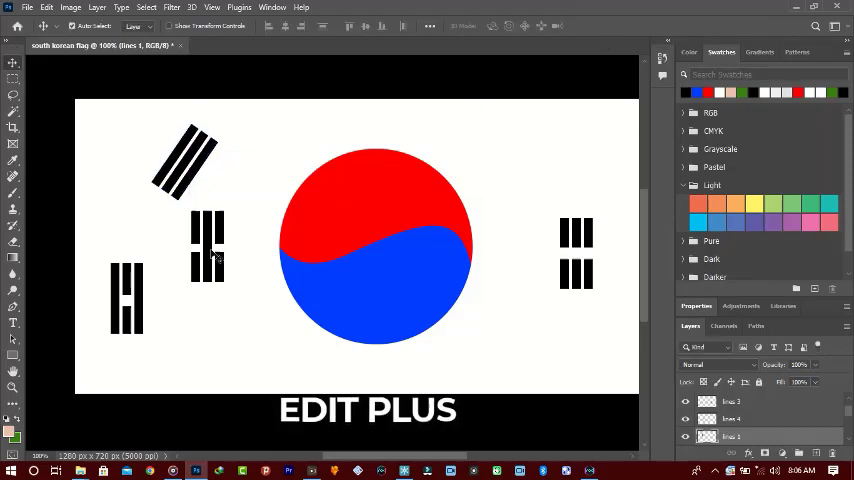
mouse_move(147, 322)
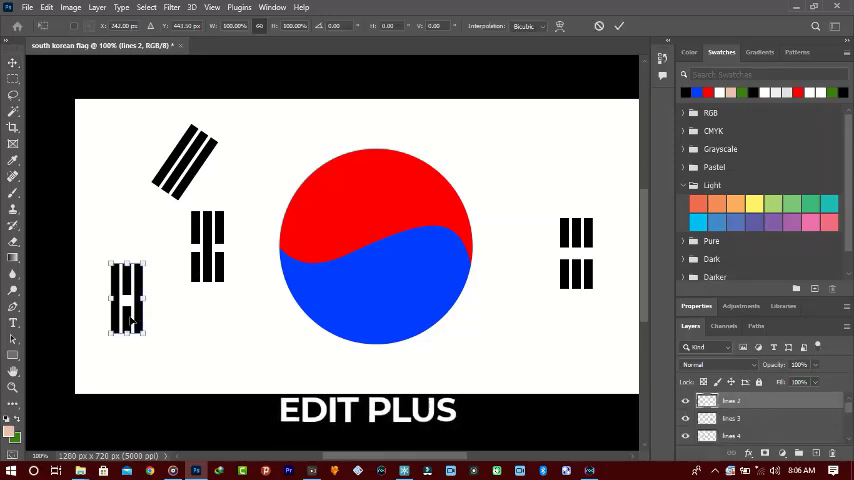
drag(127, 298, 200, 333)
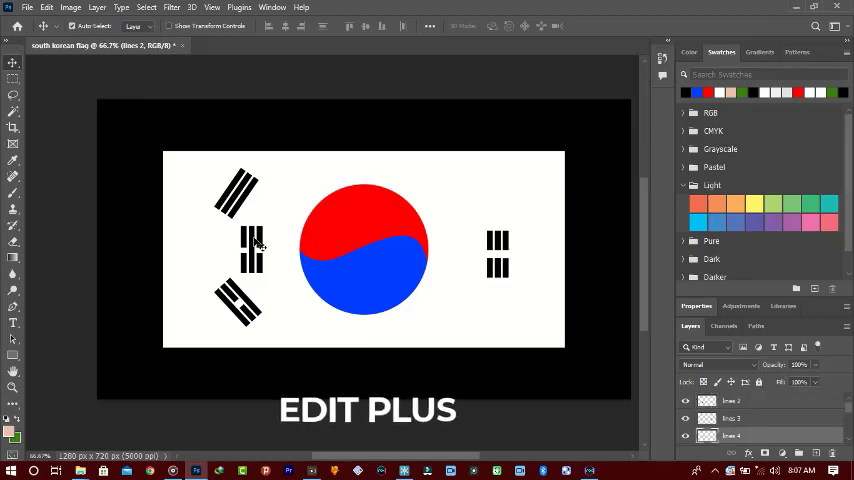
Step: Move a trigram to the upper right, then tilt the all-broken trigram into the lower right
drag(252, 250, 460, 185)
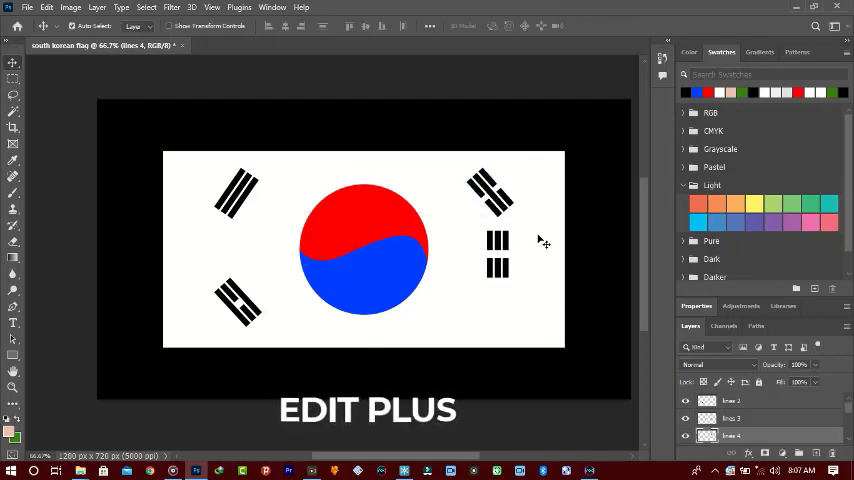
click(731, 418)
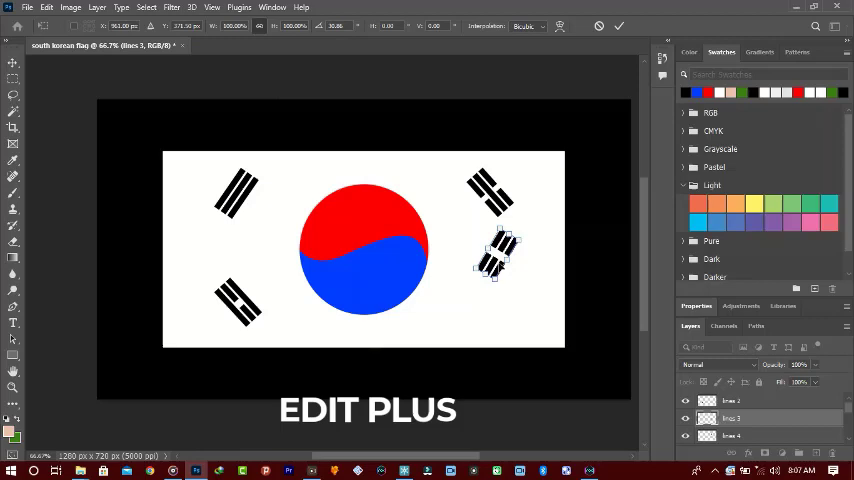
drag(500, 250, 490, 280)
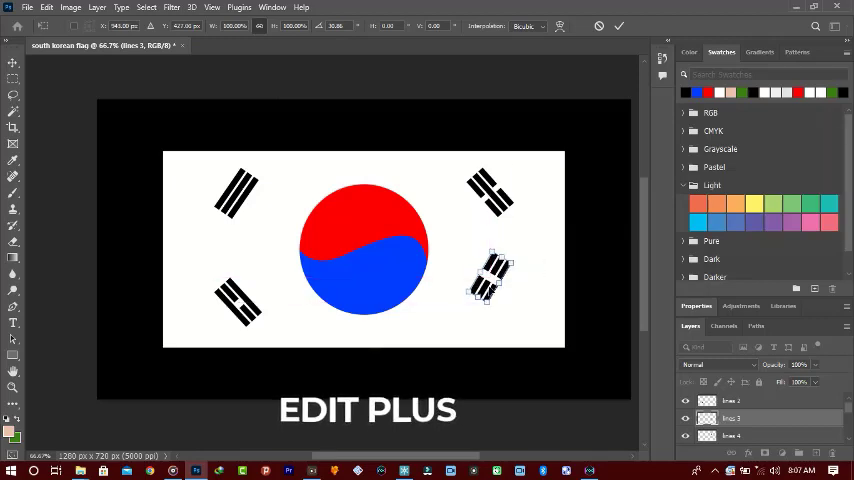
drag(490, 270, 495, 288)
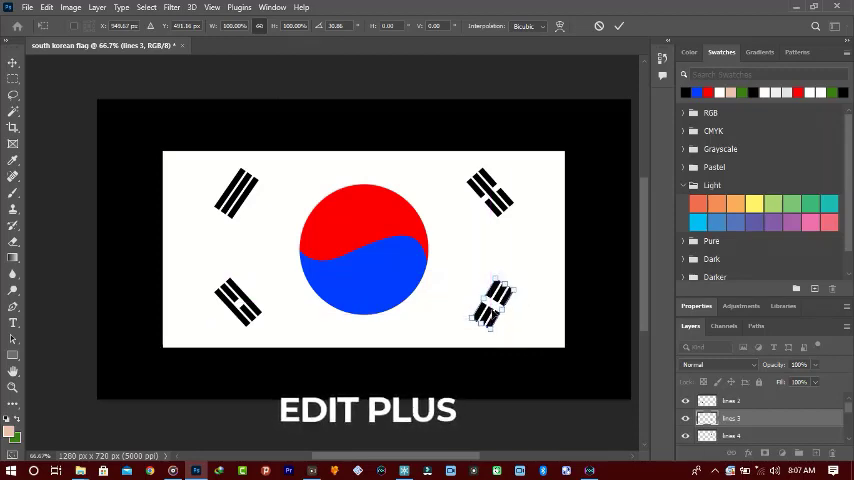
click(618, 25)
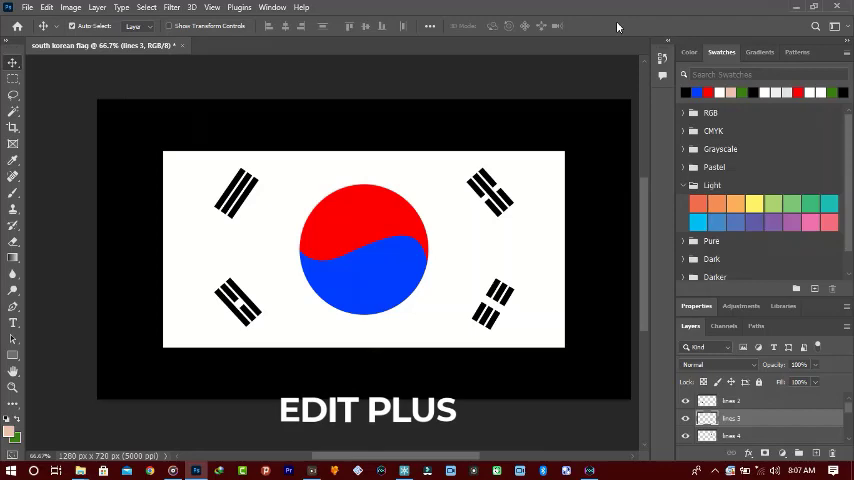
mouse_move(430, 222)
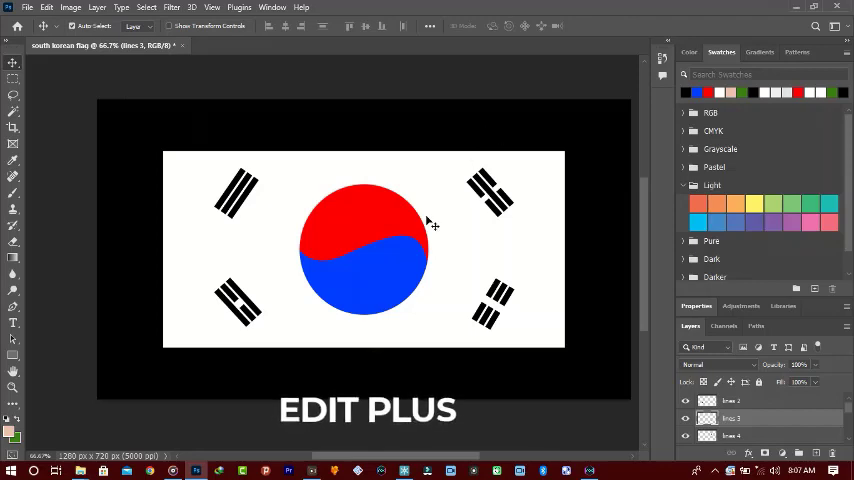
click(13, 387)
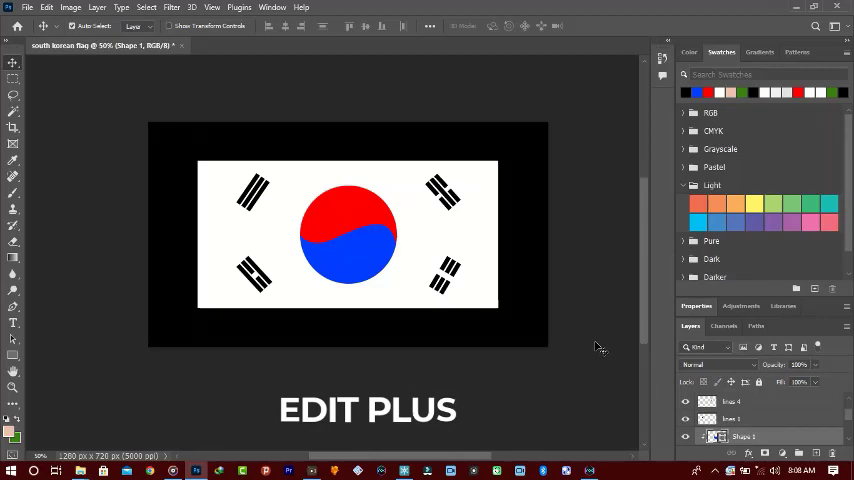
mouse_move(423, 265)
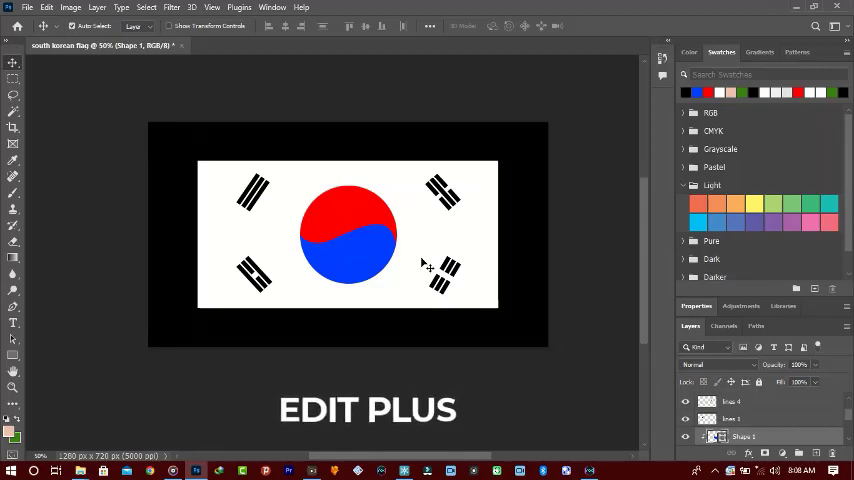
click(13, 386)
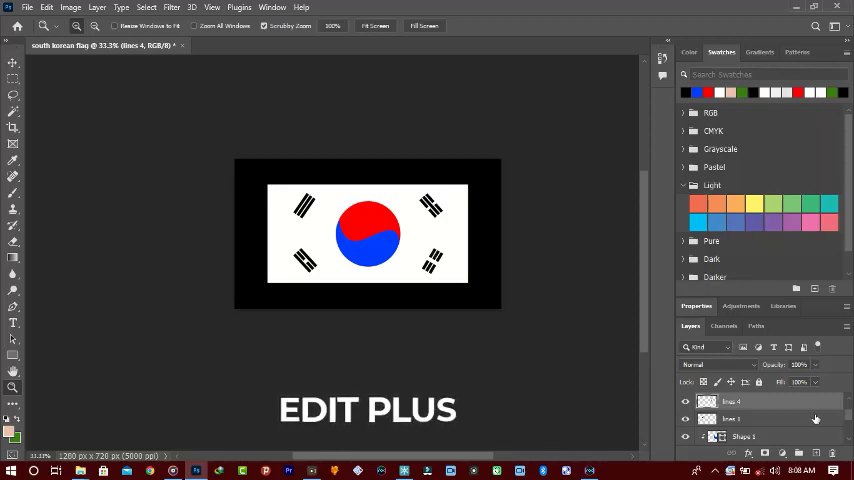
mouse_move(349, 91)
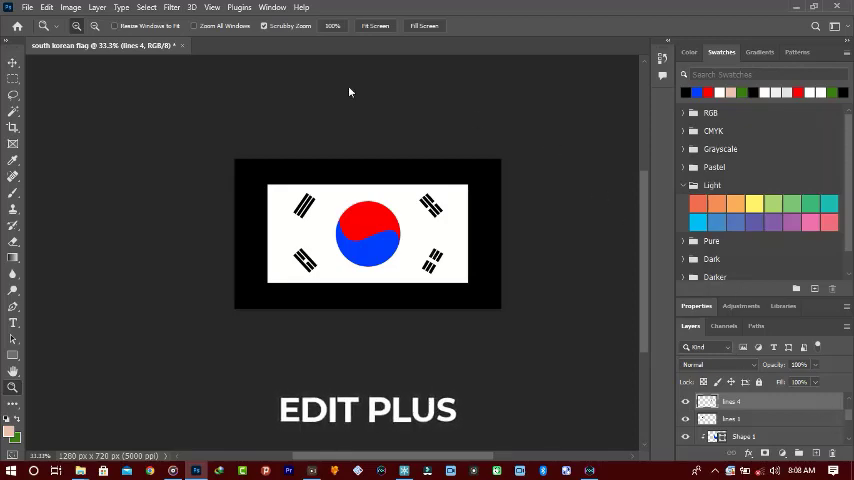